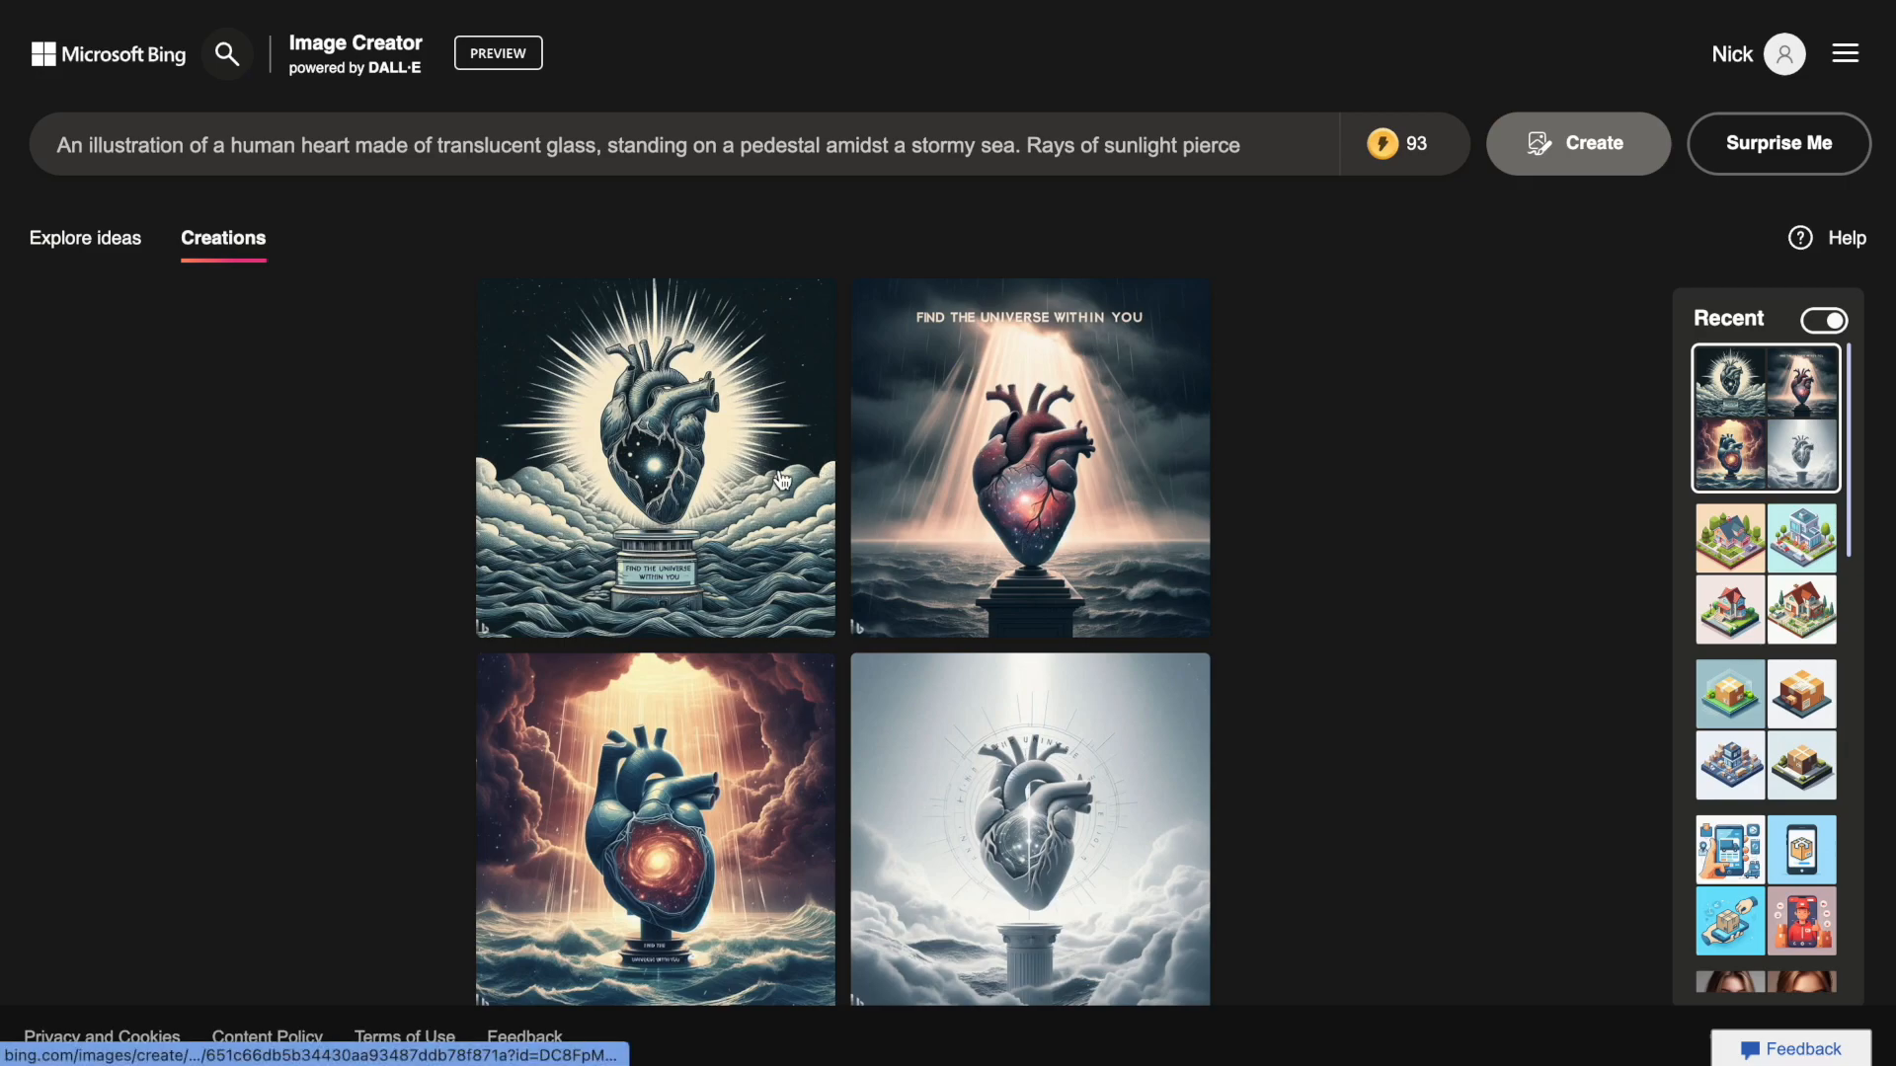
Step: Show OpenAI's X post with the glass-heart prompt and its stormy-sea heart illustration
click(656, 460)
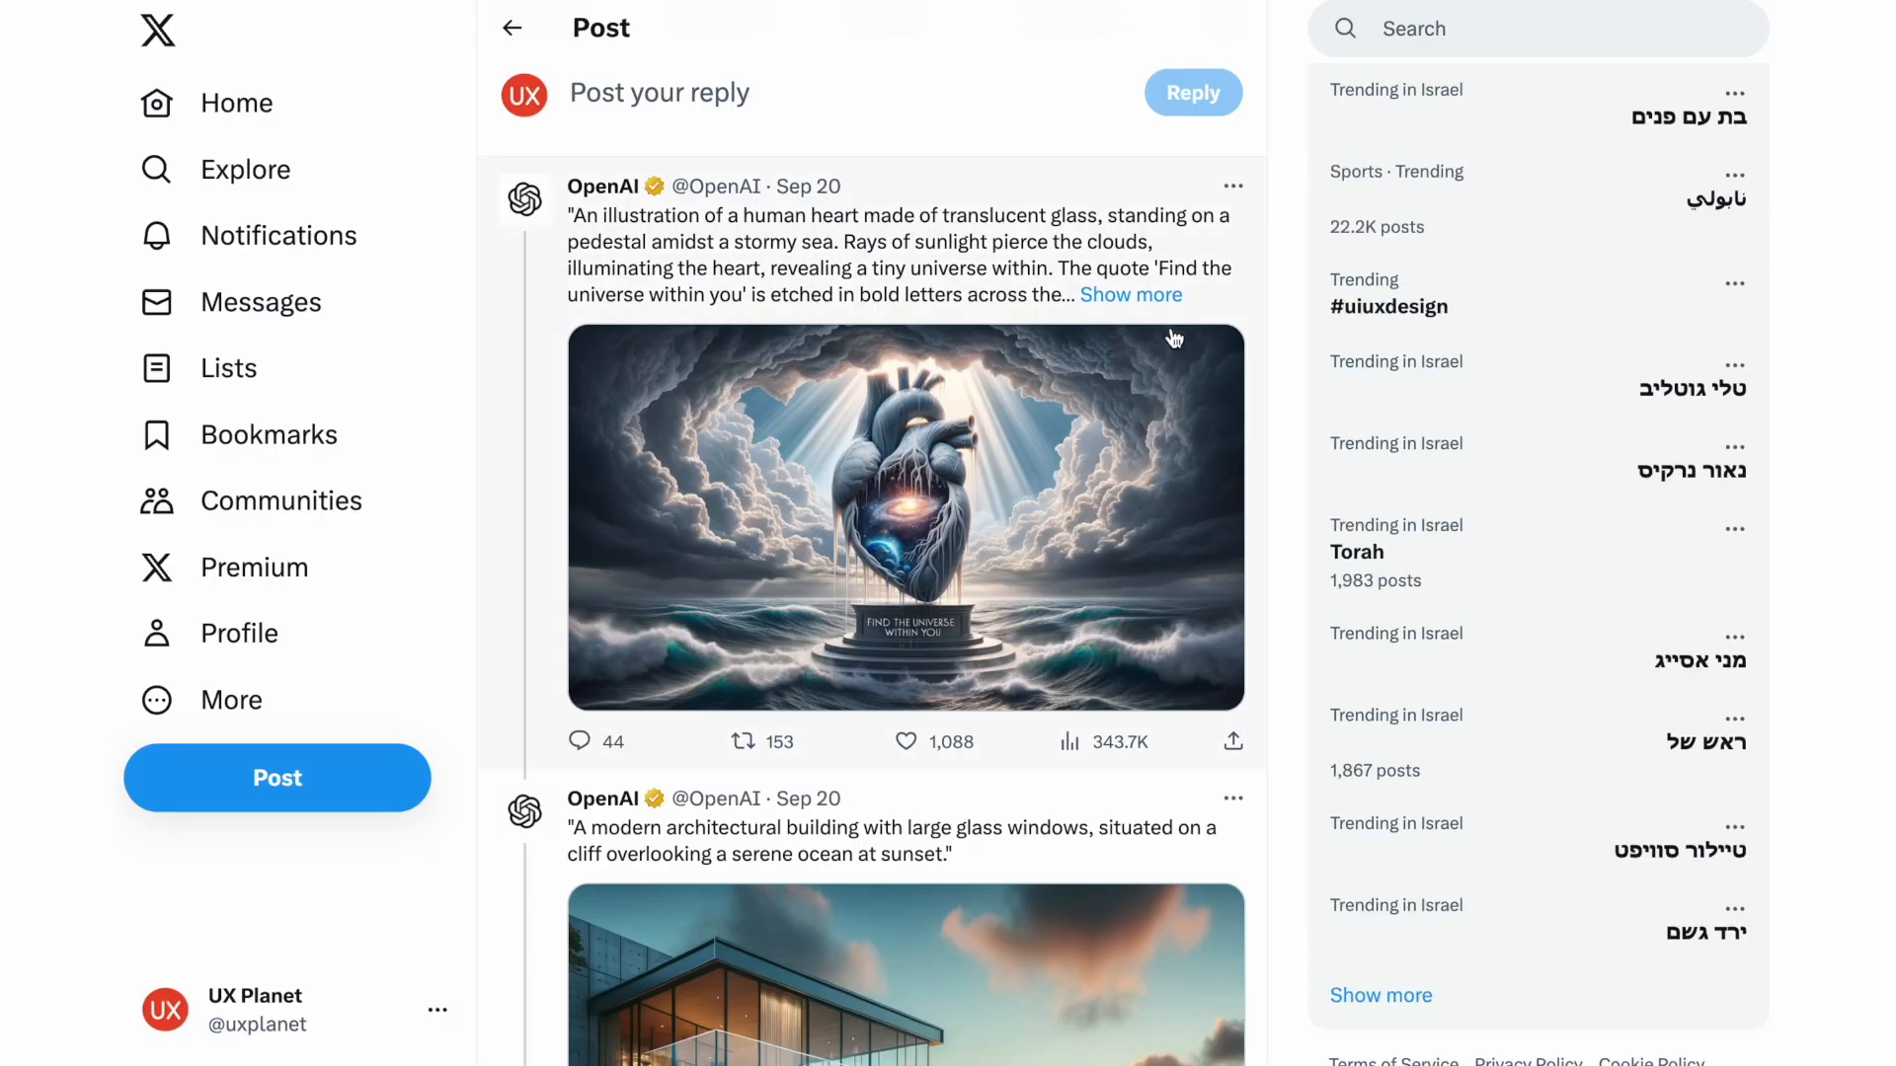
Step: Return to Bing Image Creator showing the four glass-heart creations
click(906, 516)
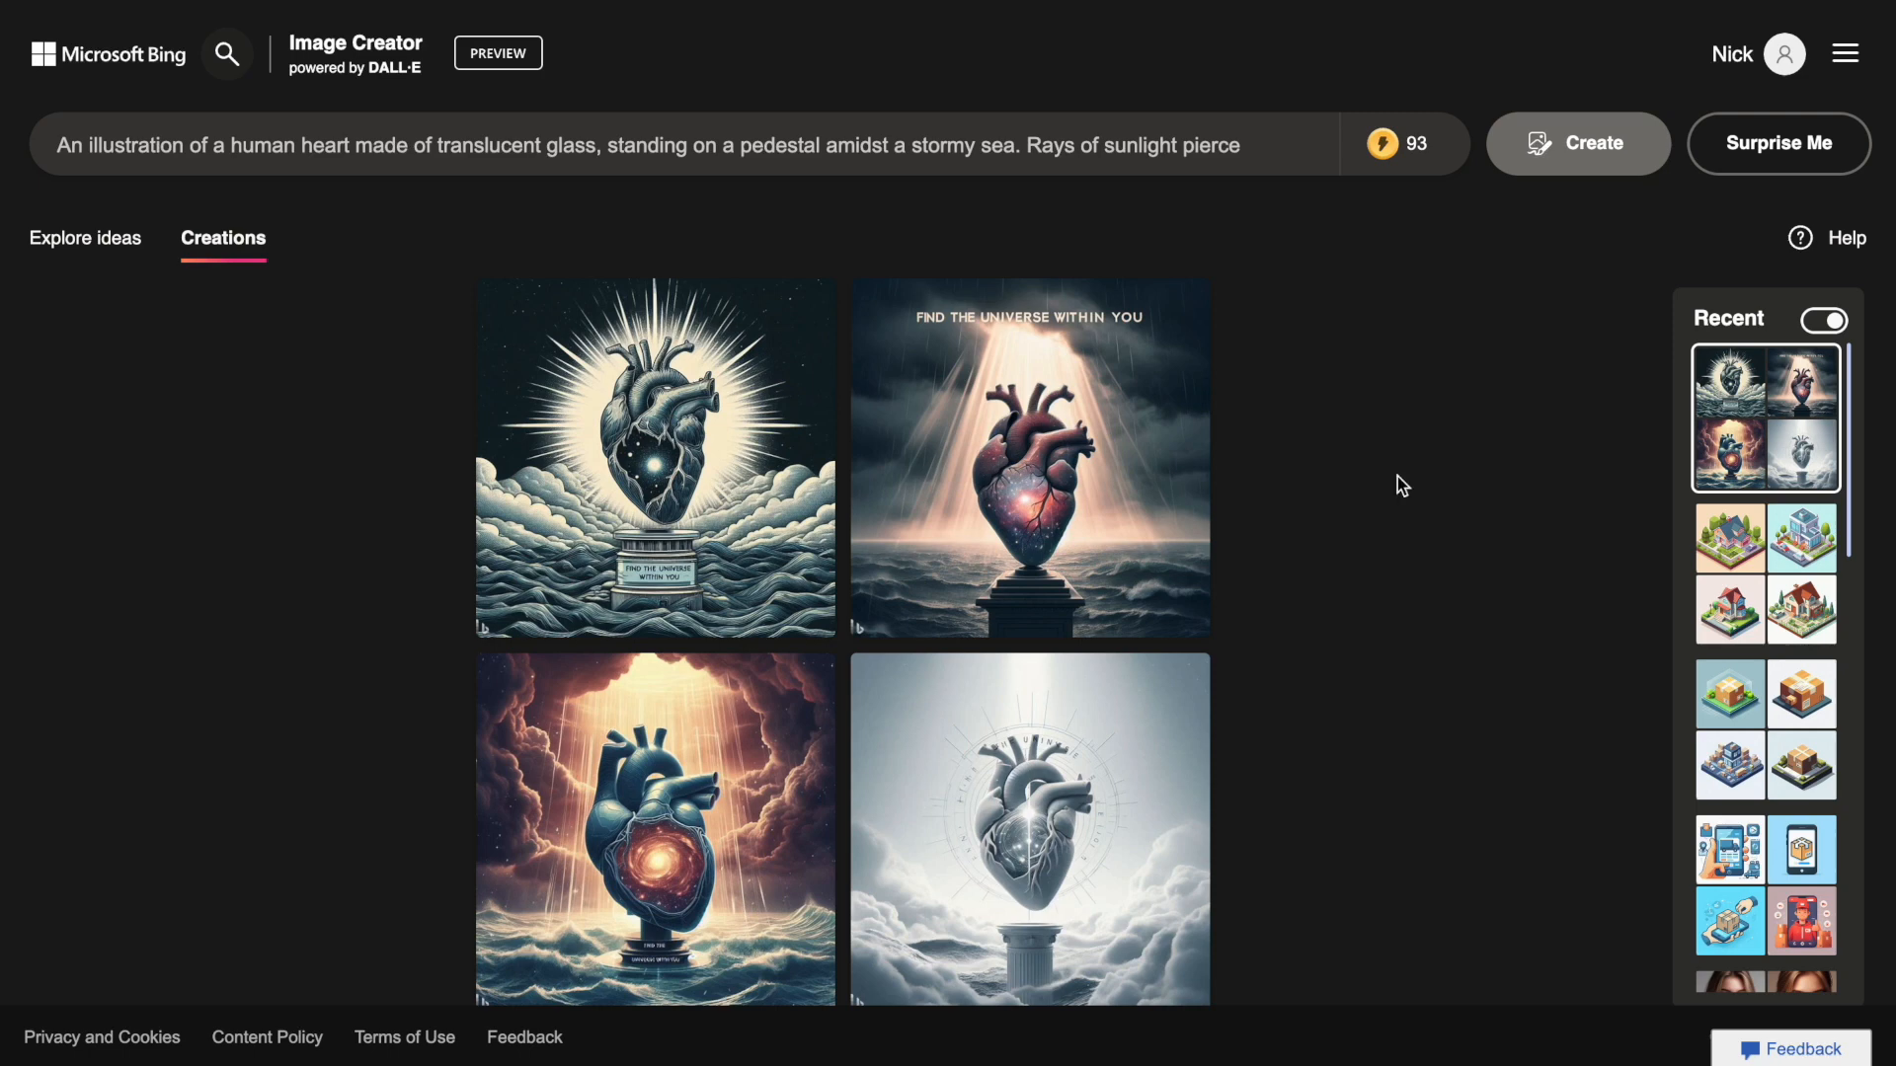
mouse_move(1414, 144)
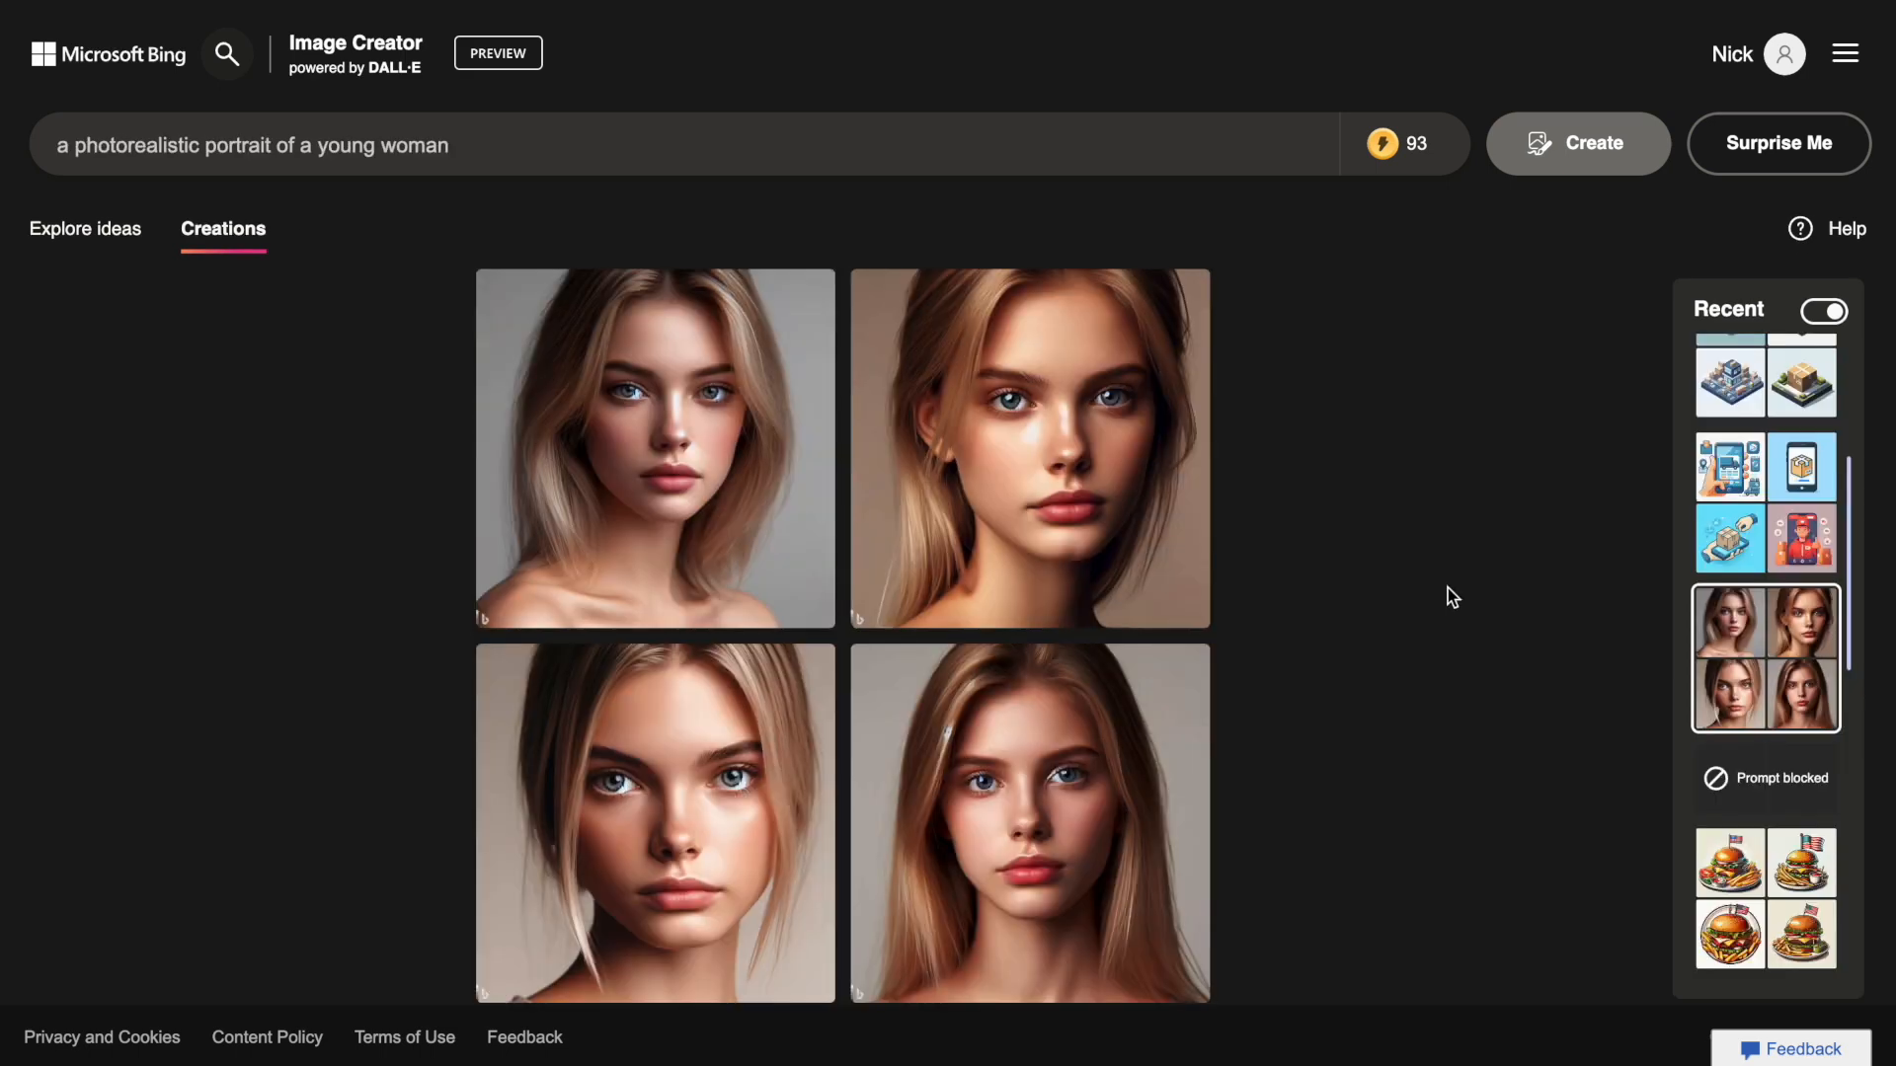
Step: View the first young-woman portrait in detail, then advance to the second portrait
click(656, 448)
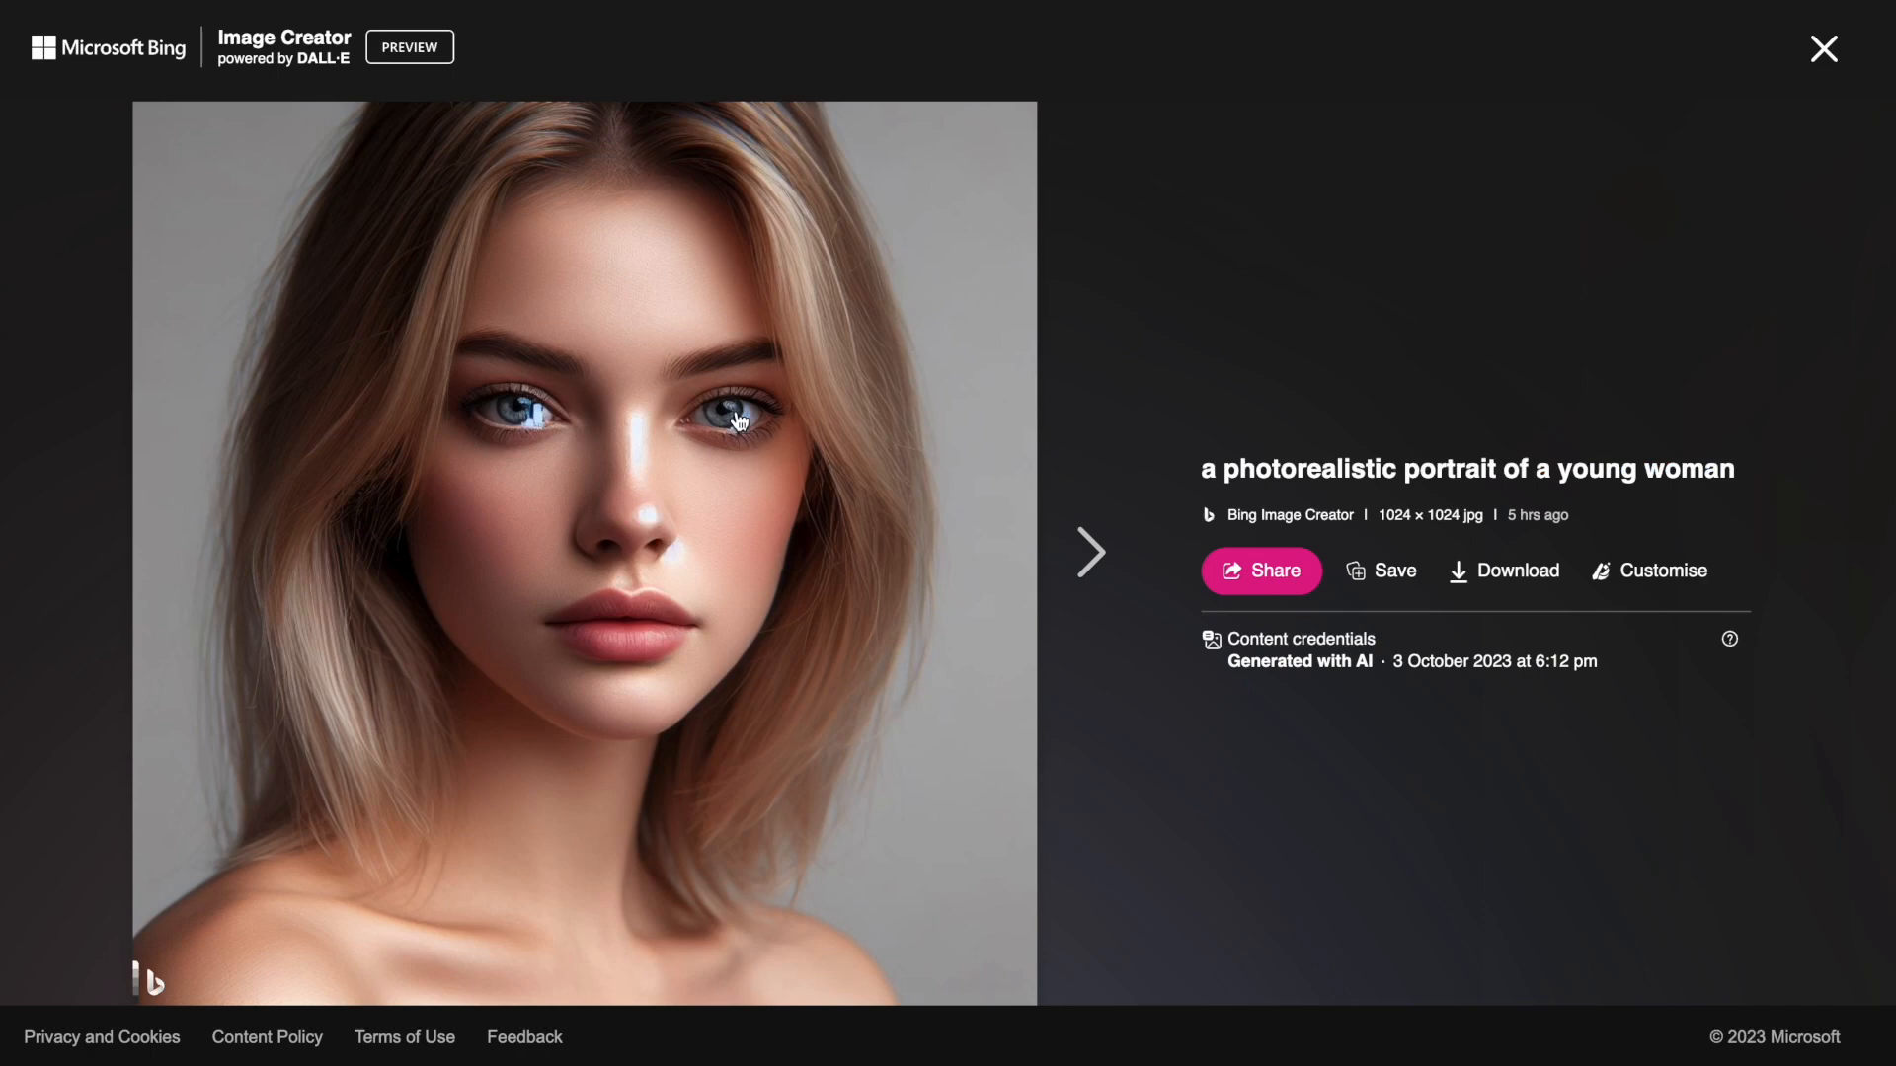
click(1823, 48)
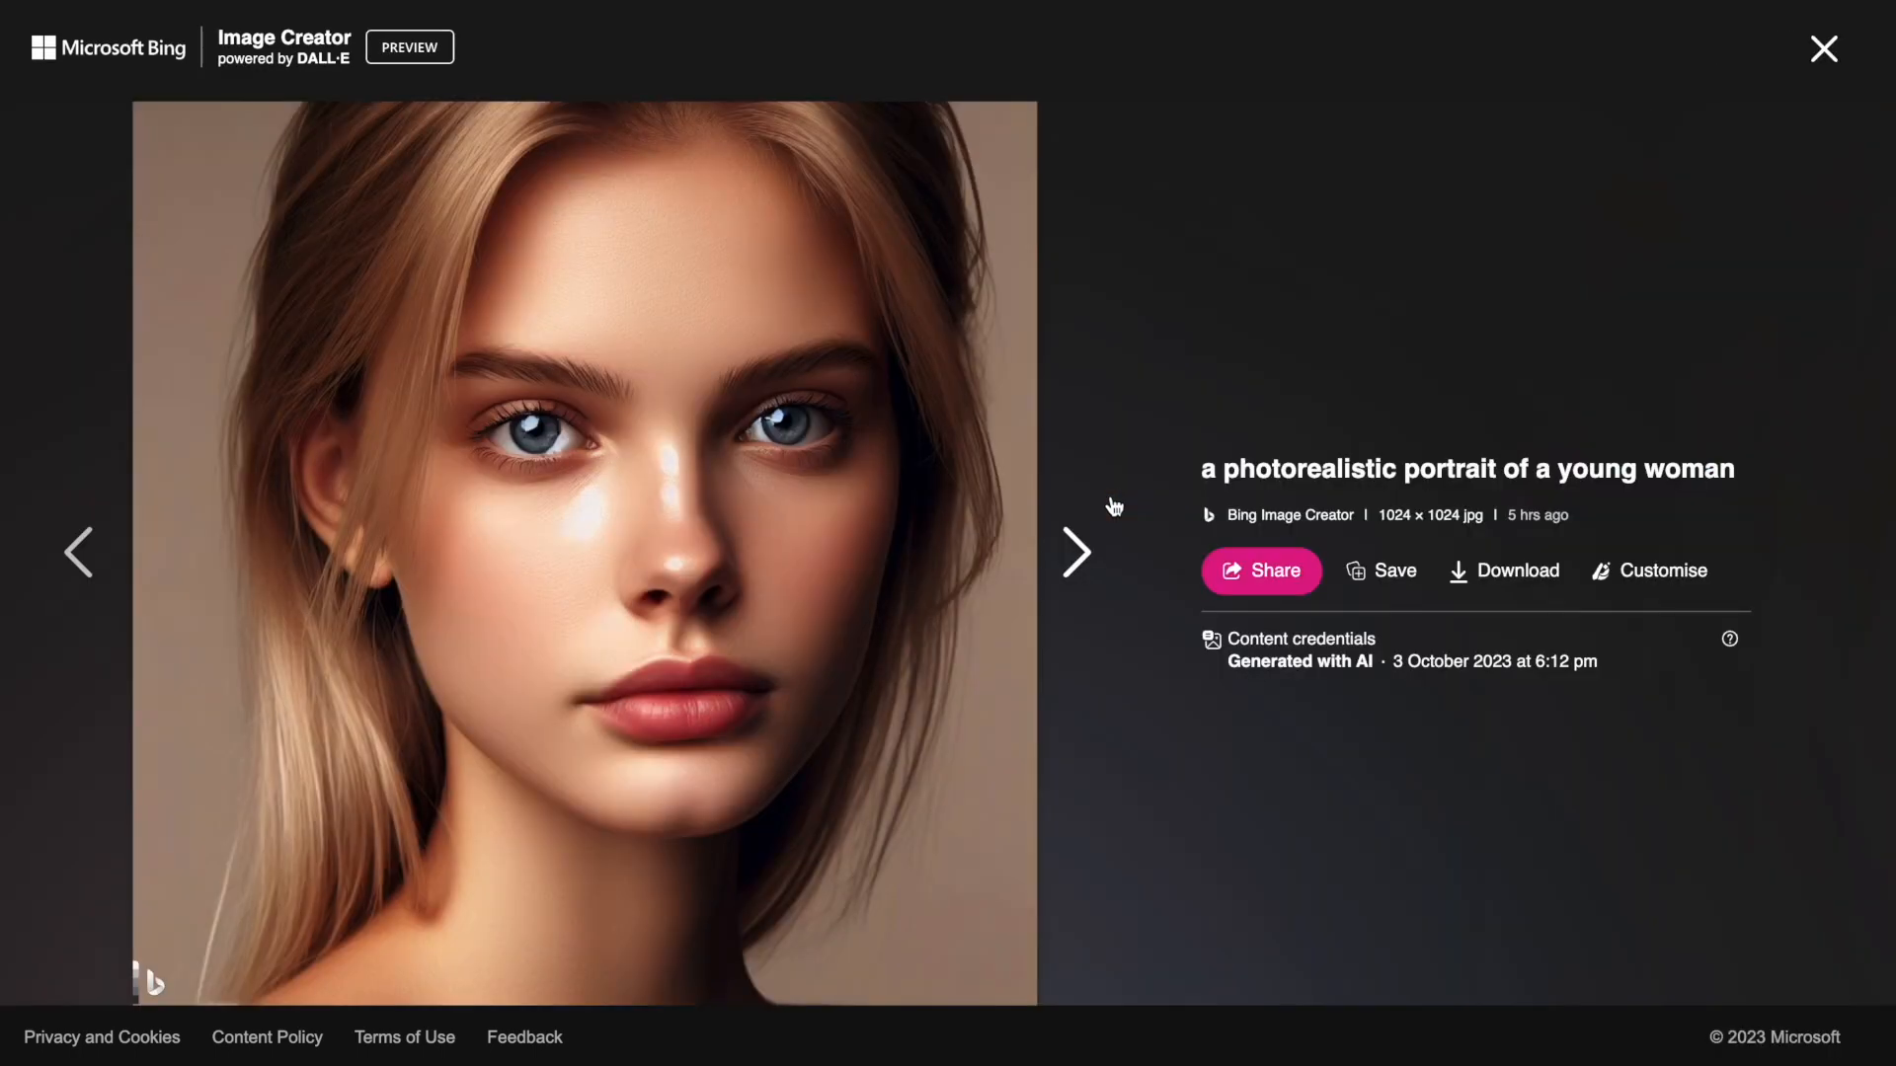
mouse_move(1677, 577)
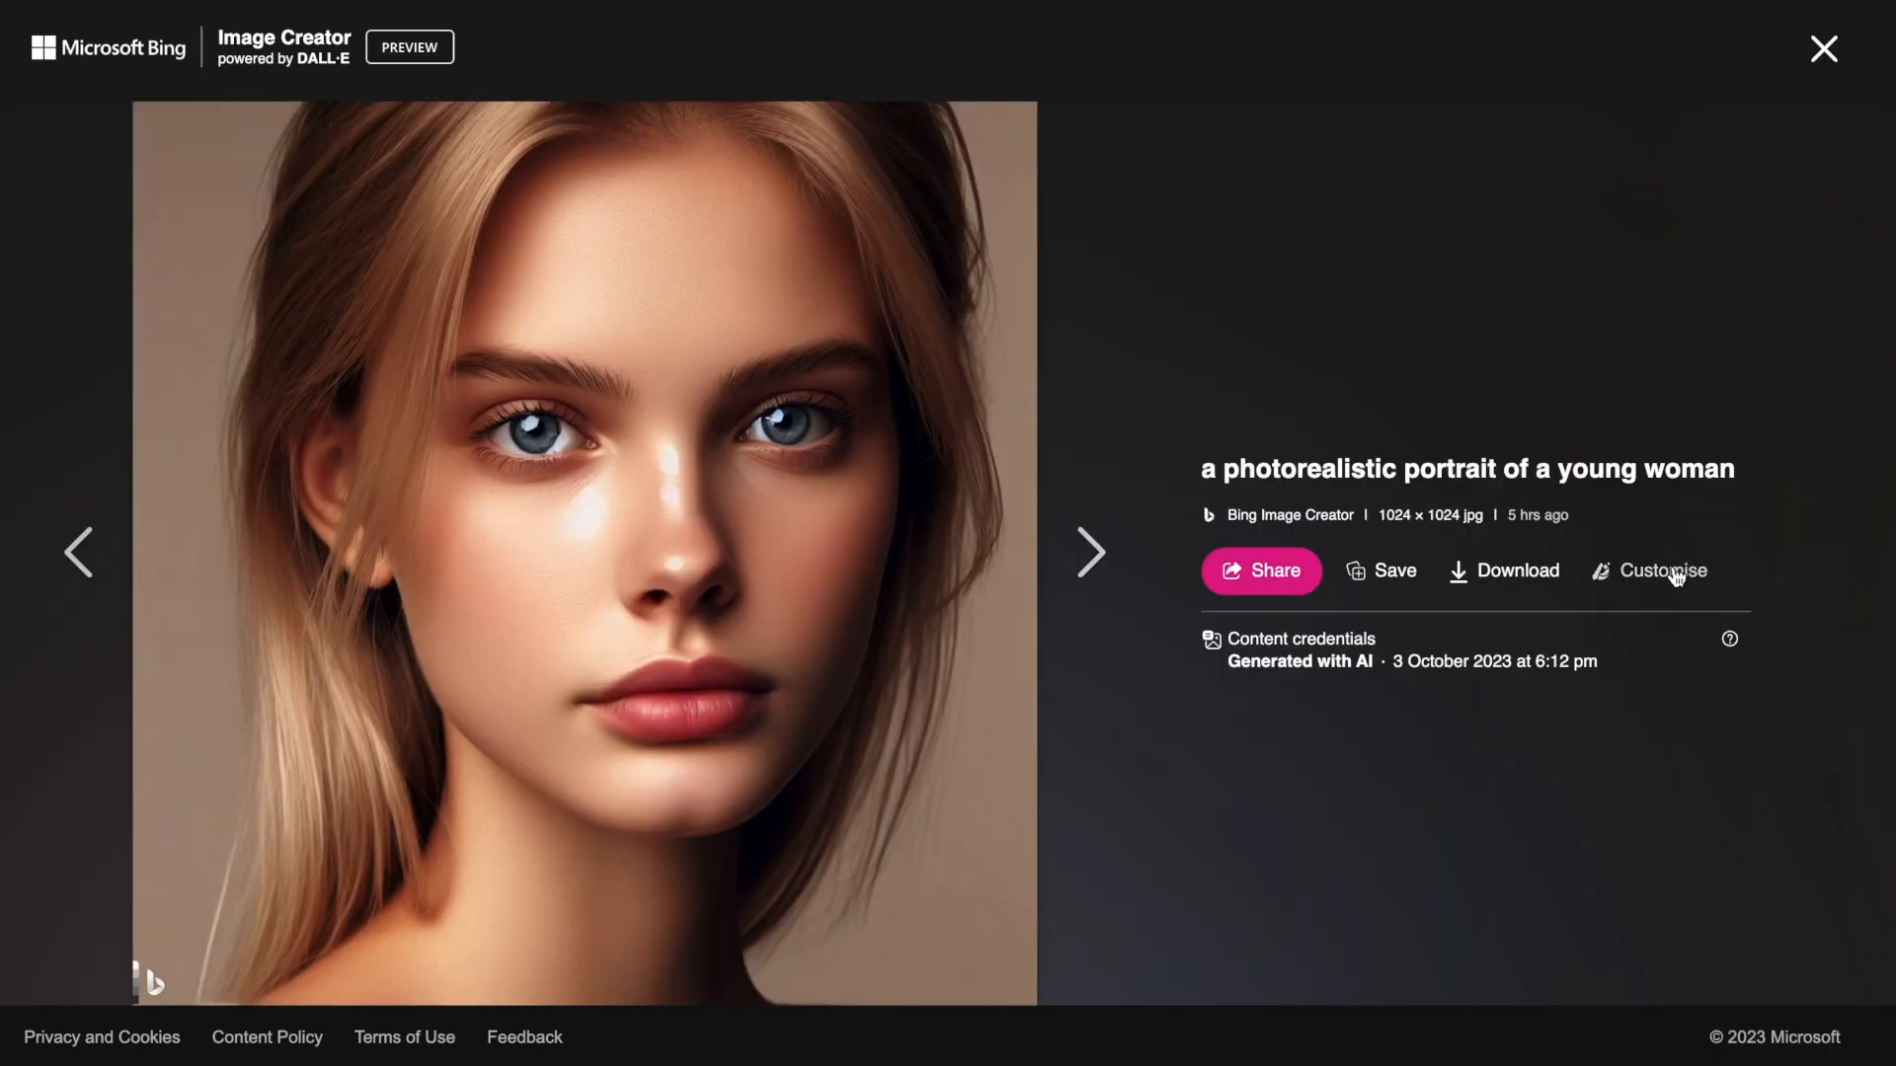
Step: Hover Customise, then close the portrait detail view to reach the Explore ideas gallery
click(1663, 571)
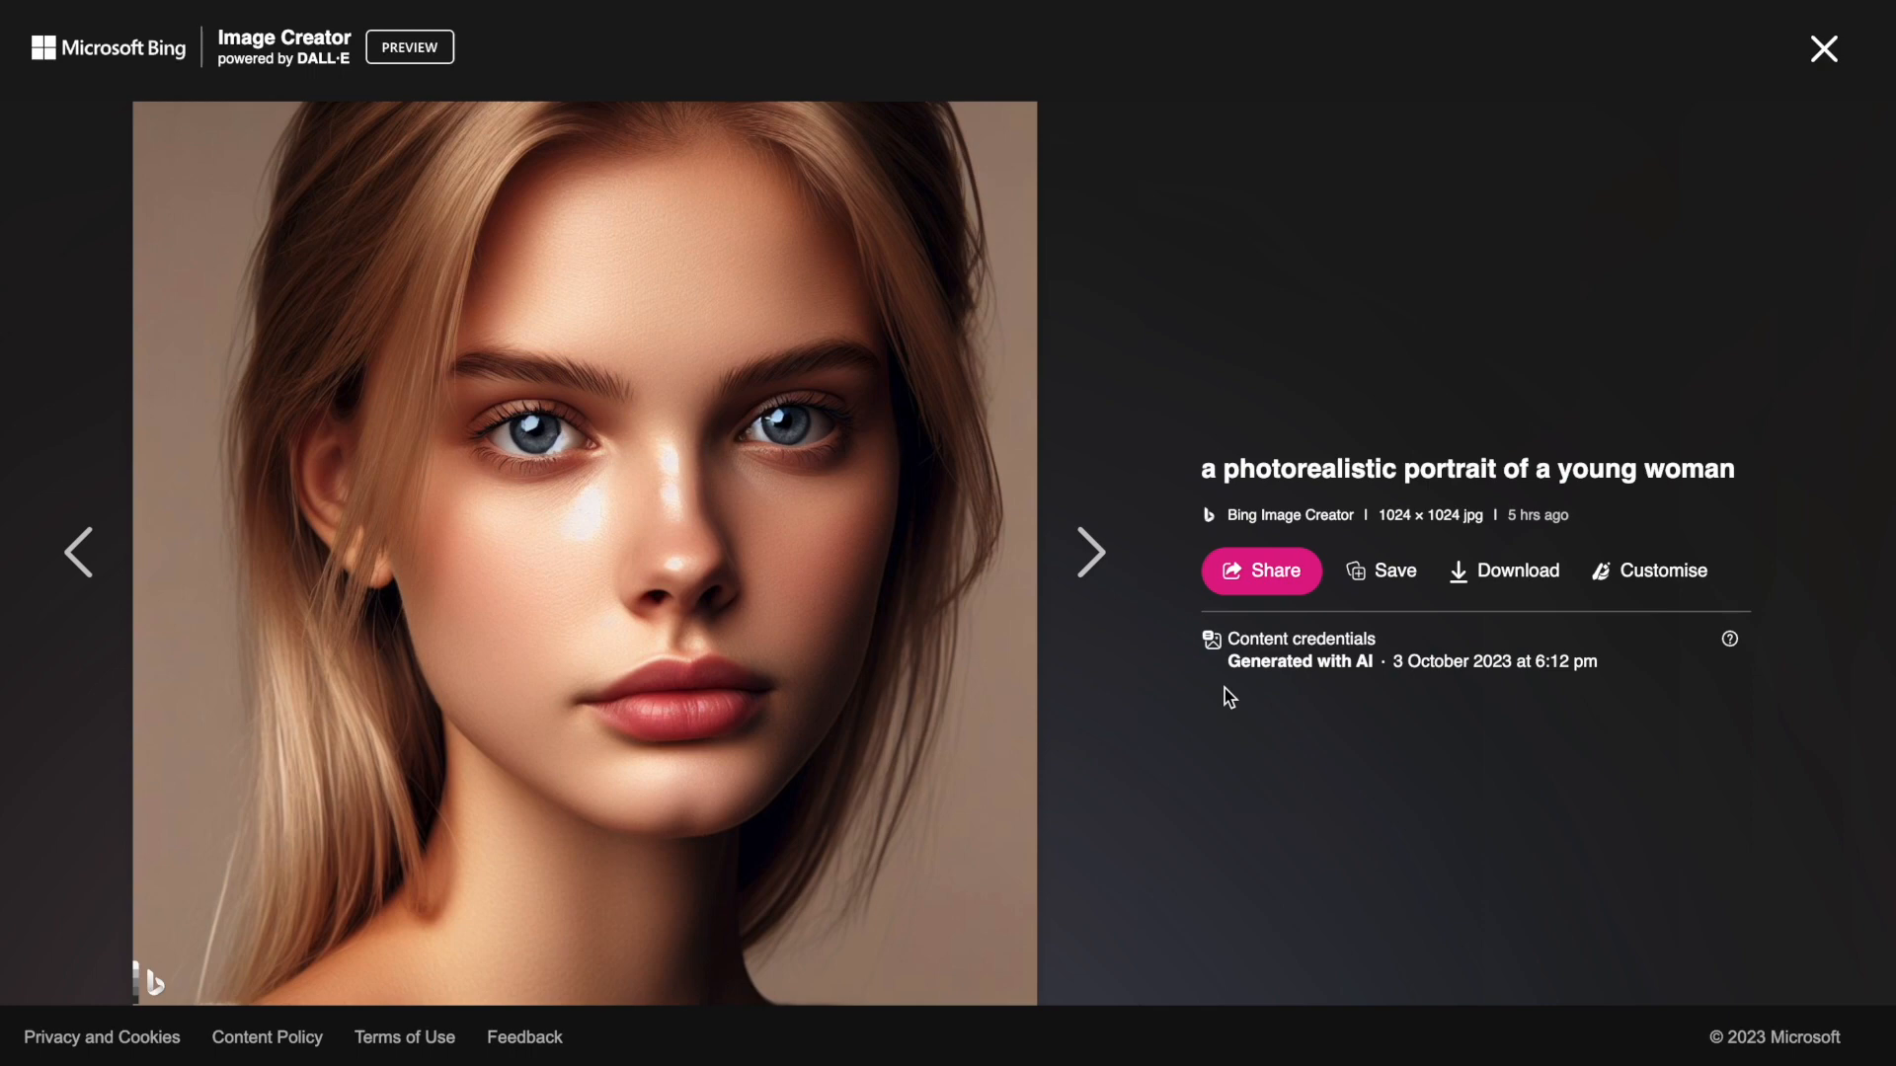
click(1823, 47)
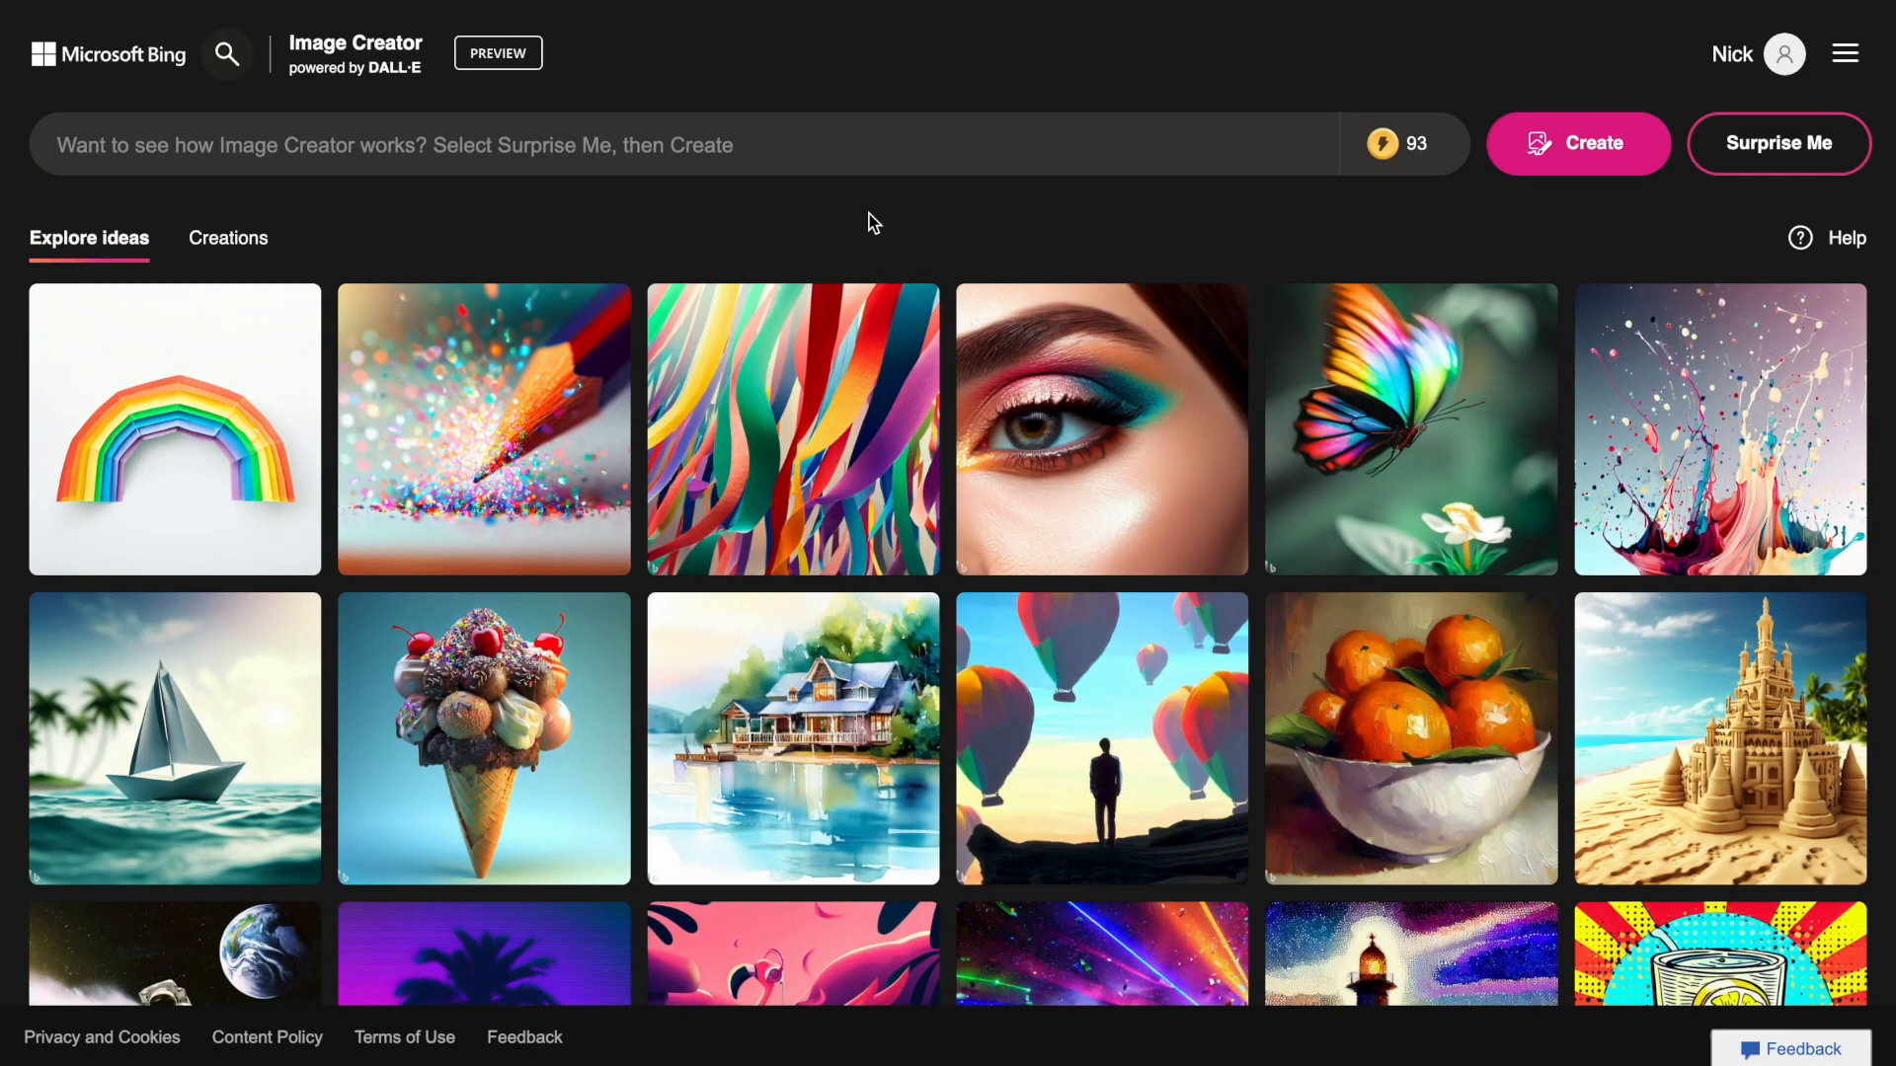